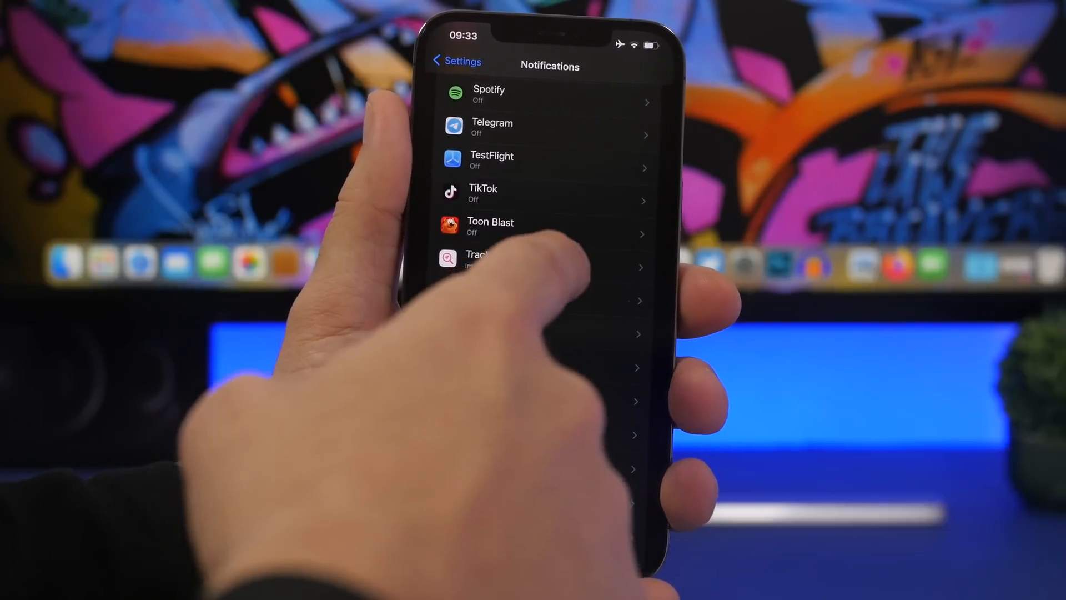
- Scroll down the Notifications app list to review each app's notification status
scroll(down, 3)
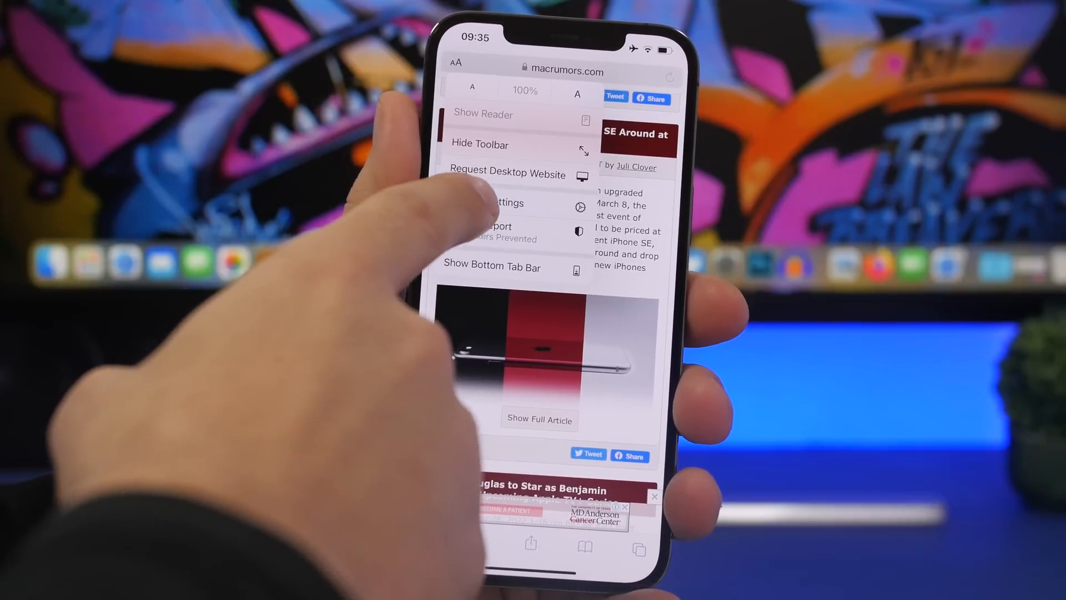
- Choose a page option for the MacRumors article from Safari's aA menu
click(490, 205)
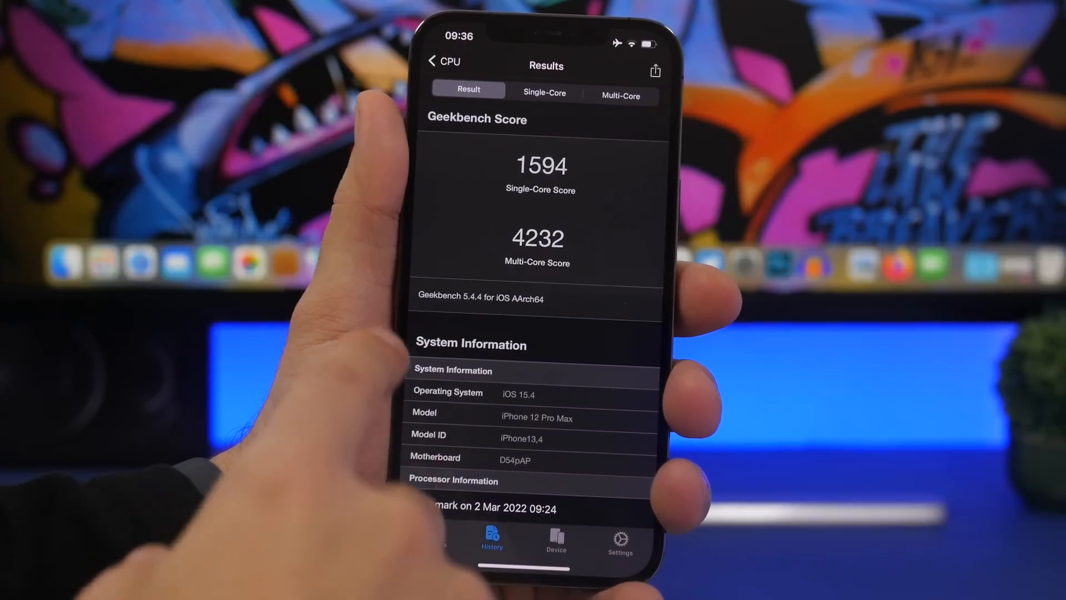
- View the CPU result (1594 single-core, 4232 multi-core) and return to the home screen
click(443, 61)
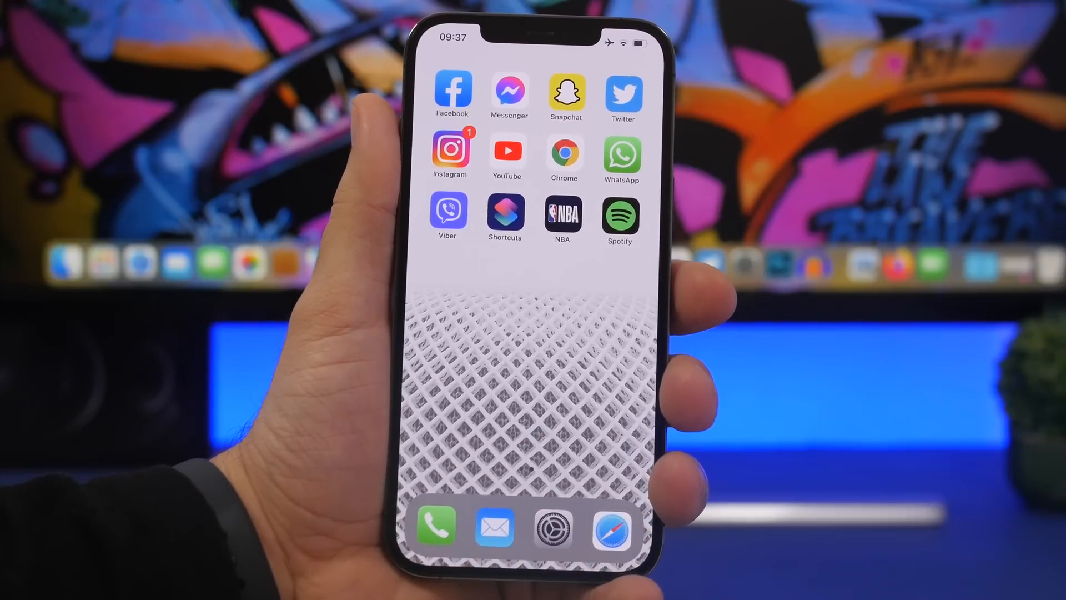
- Launch Settings from the dock and go to the Battery usage screen
click(553, 528)
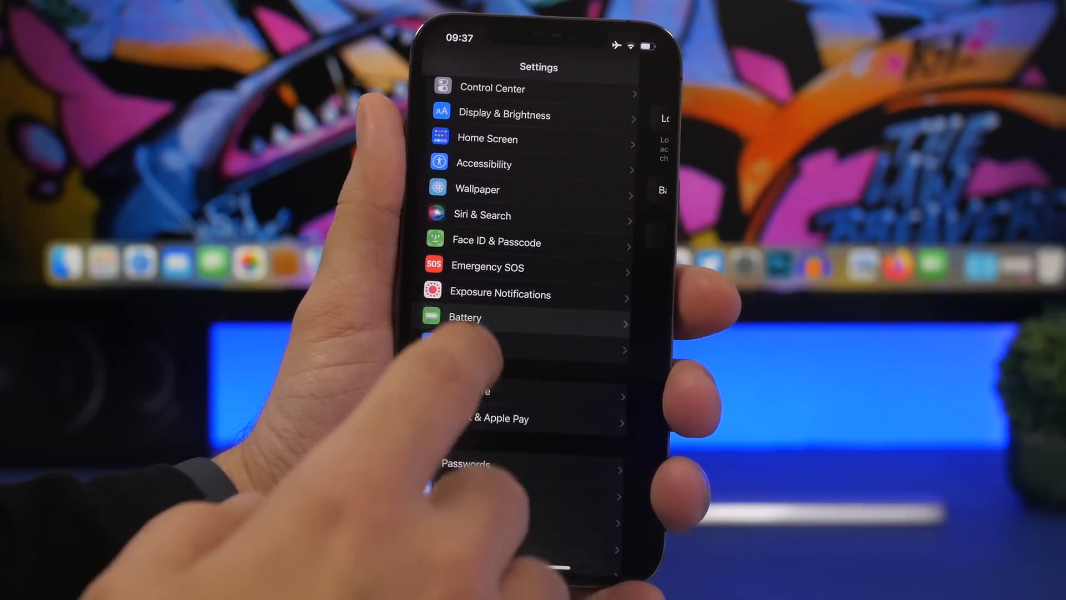
click(466, 316)
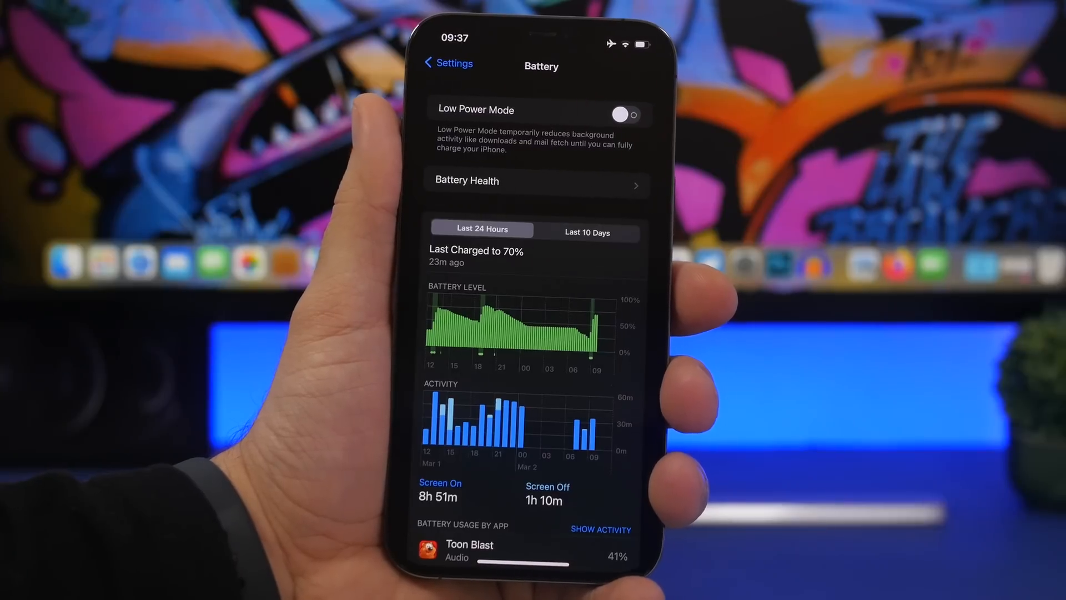